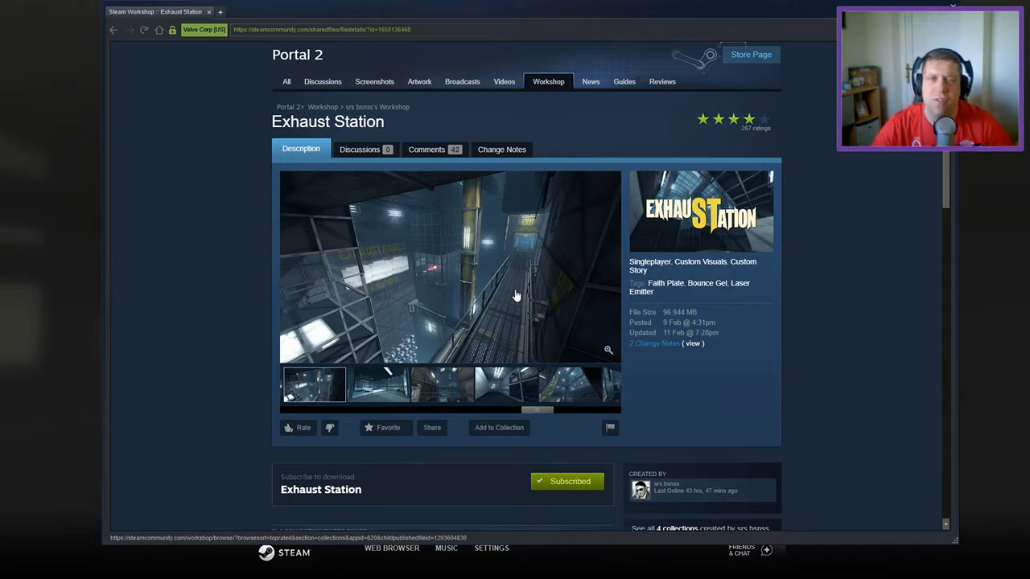
# Resume gameplay and walk through the dark maintenance area past the lit yellow vent panel.
pyautogui.scroll(-3)
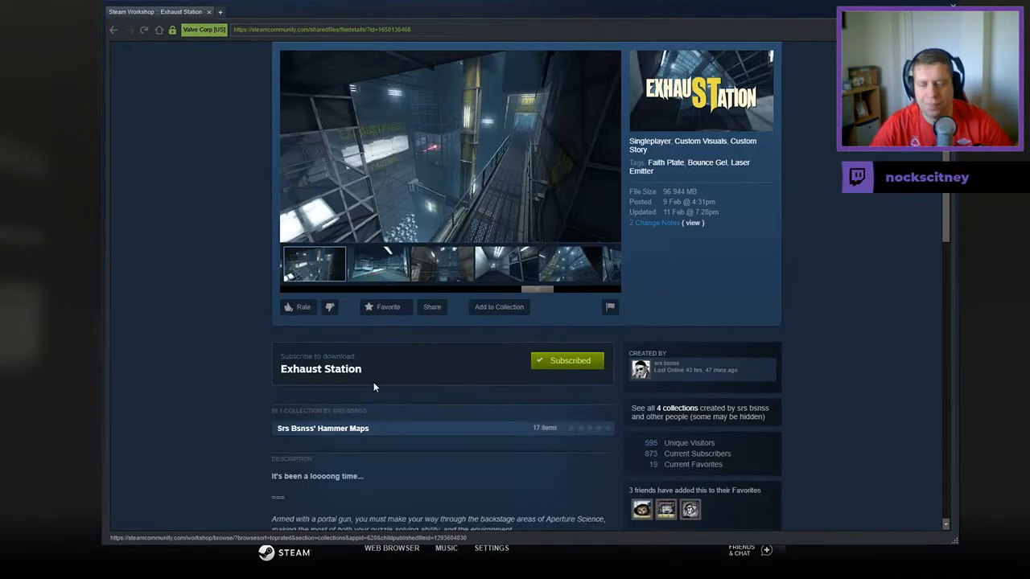
pyautogui.scroll(-3)
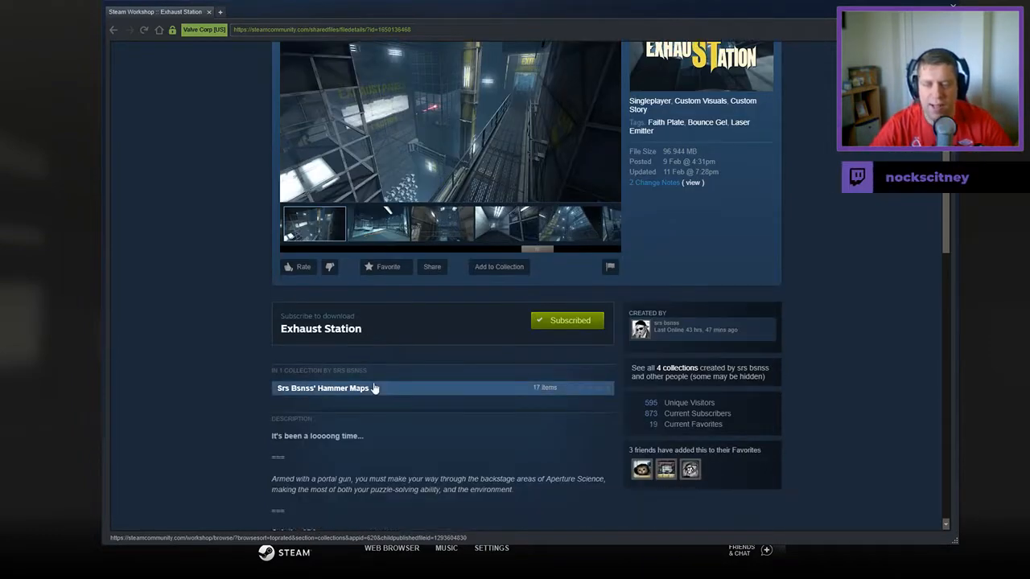
pyautogui.scroll(-3)
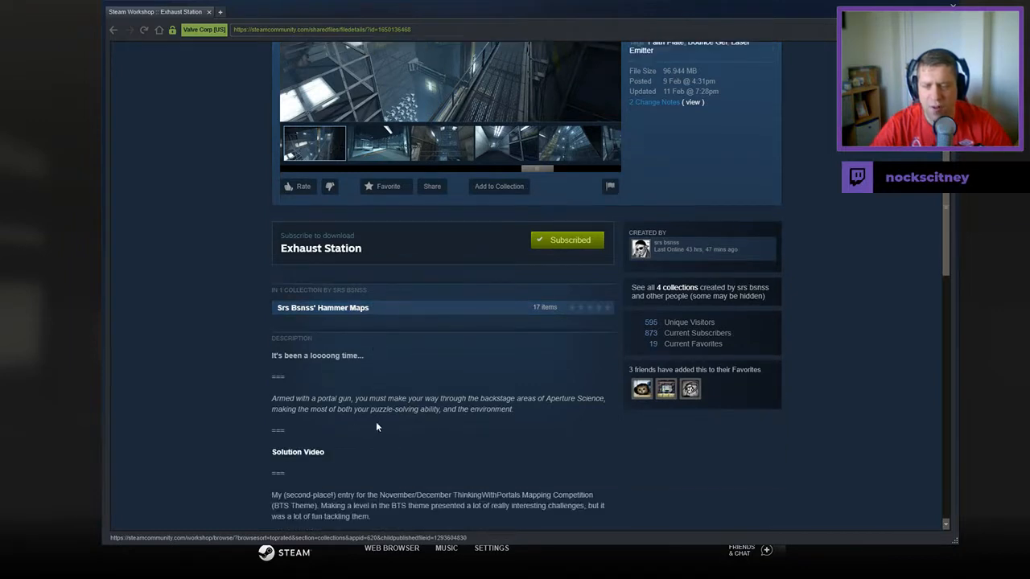
pyautogui.click(377, 143)
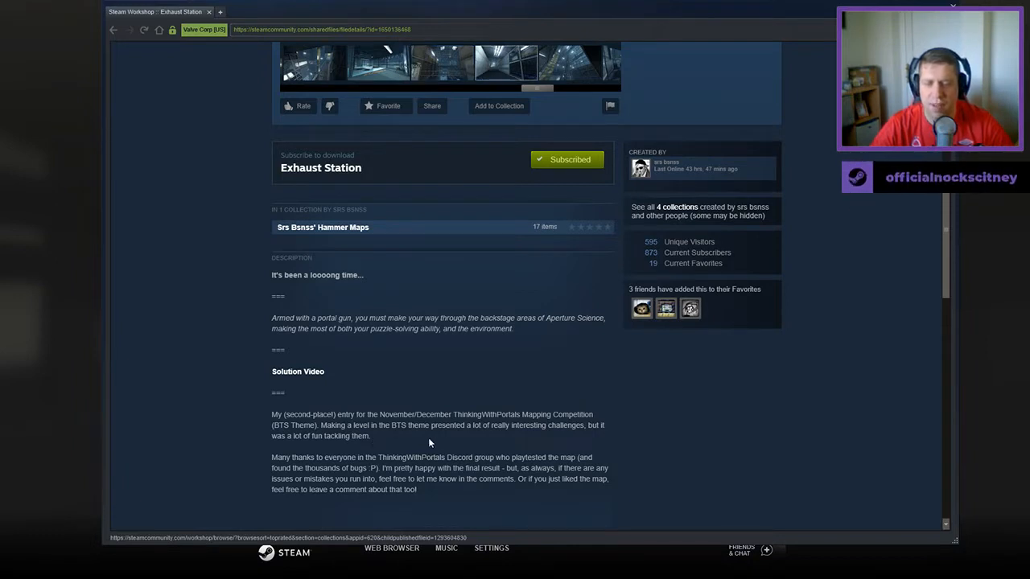
pyautogui.moveTo(448, 435)
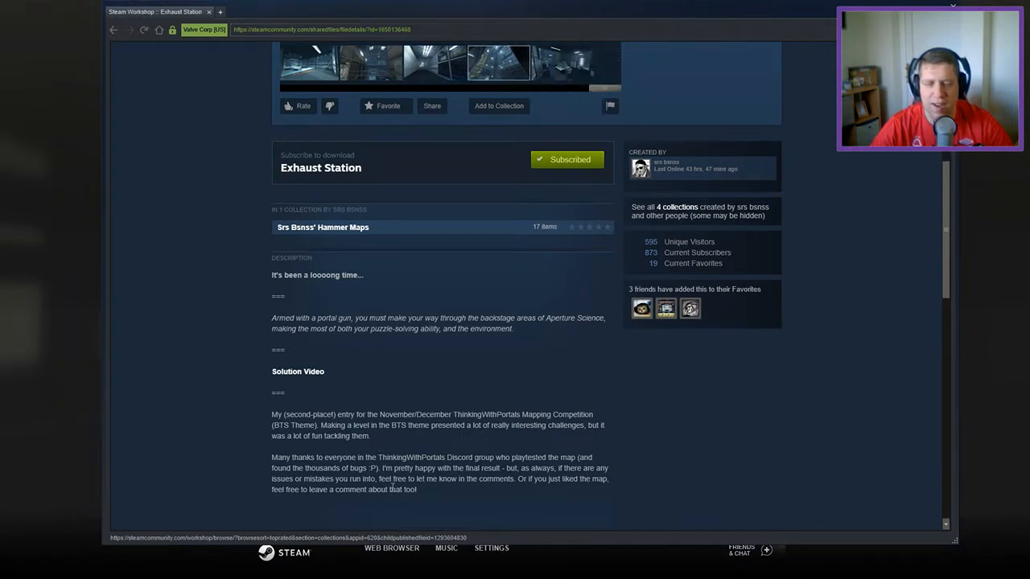
pyautogui.moveTo(619, 475)
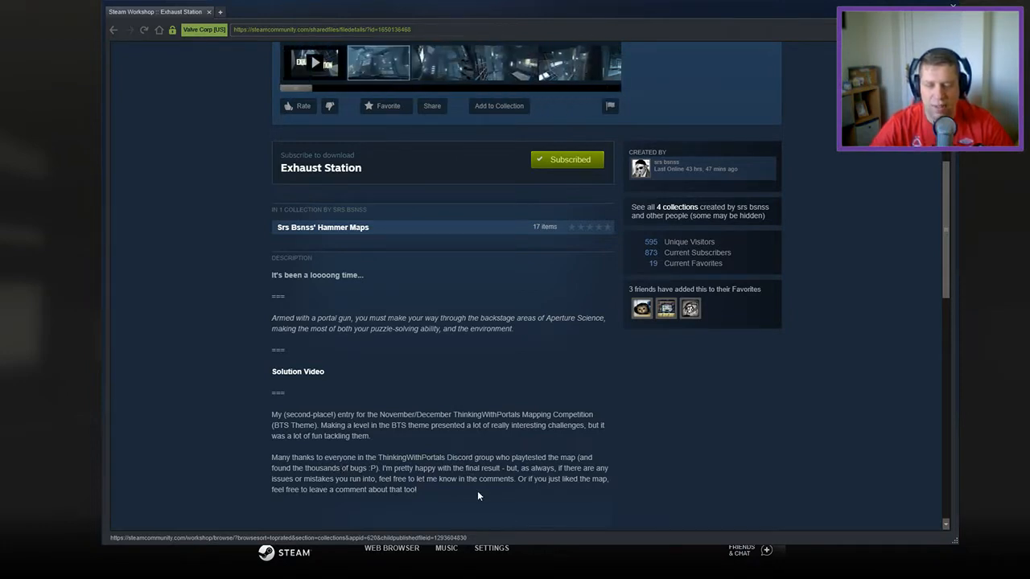
pyautogui.scroll(-3)
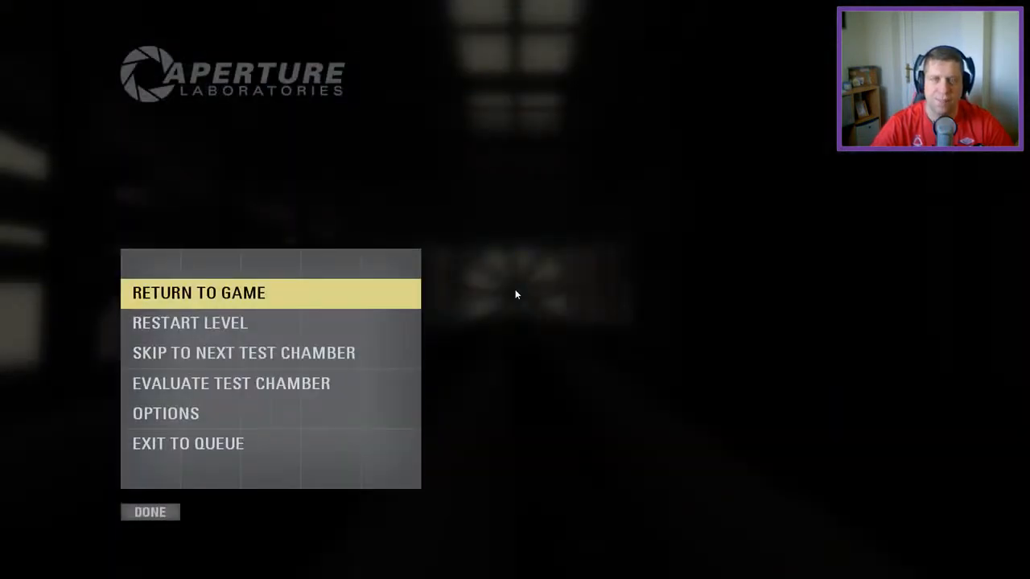
pyautogui.click(198, 292)
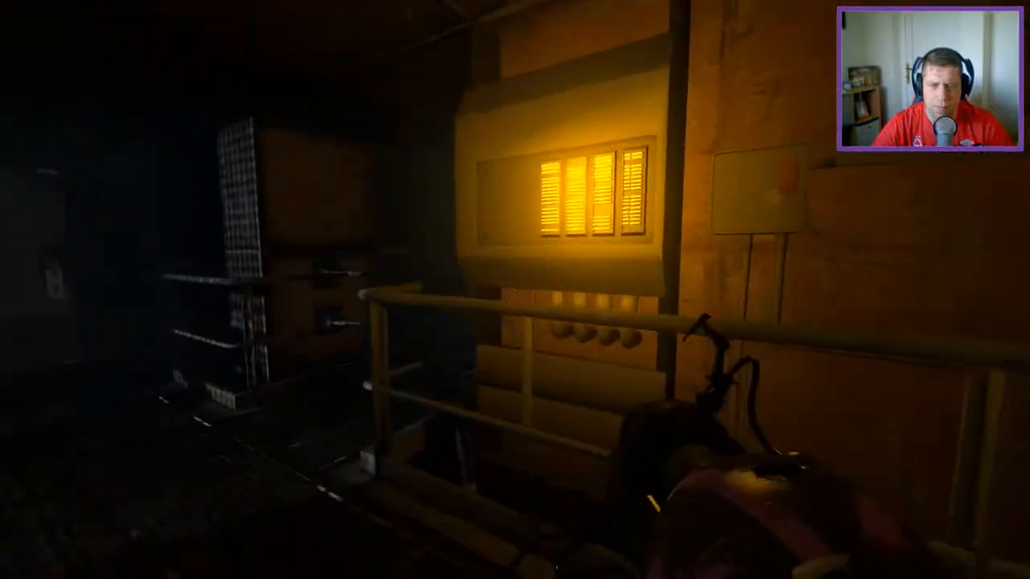
pyautogui.moveTo(515, 290)
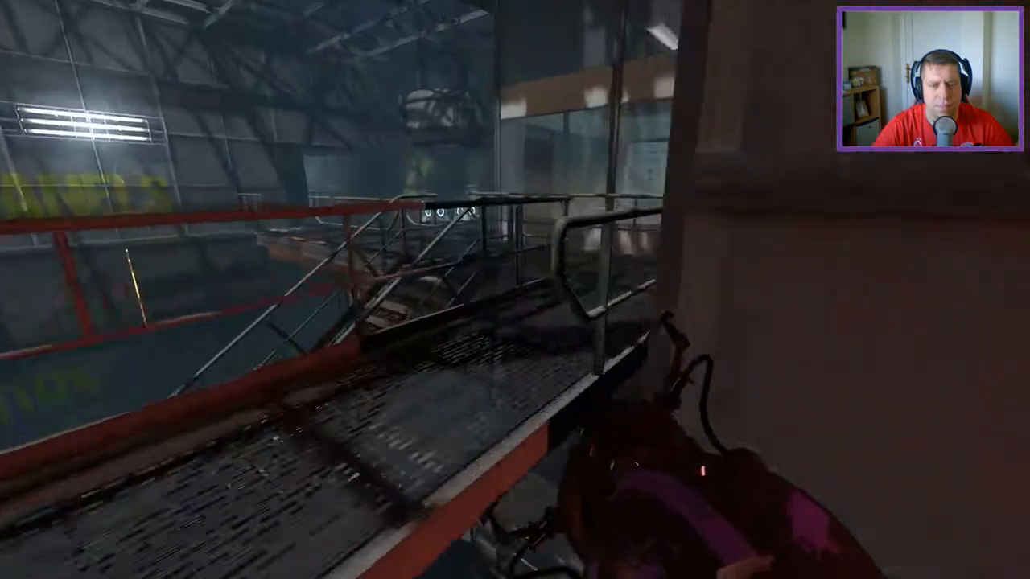
pyautogui.moveTo(515, 289)
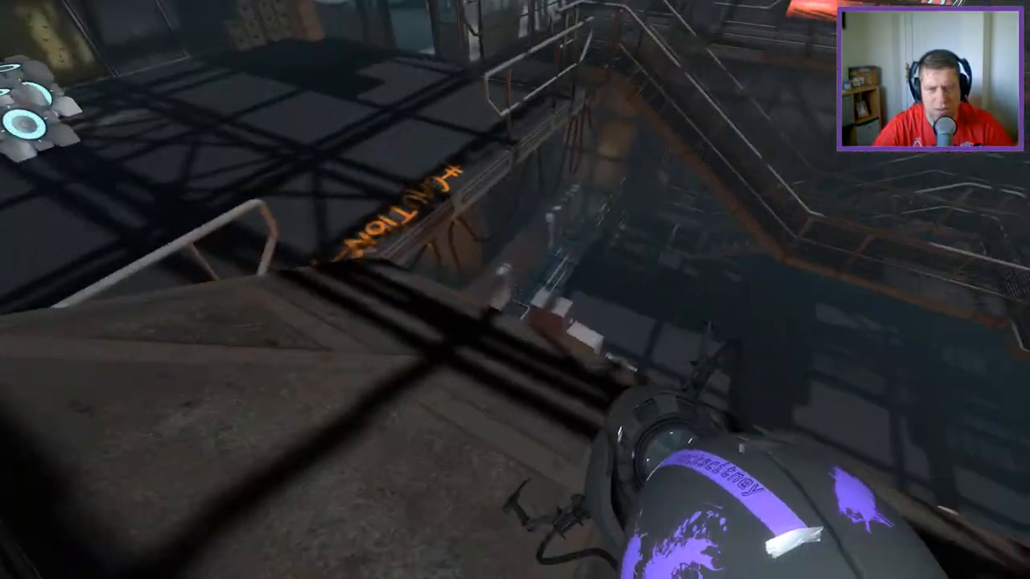
pyautogui.moveTo(515, 290)
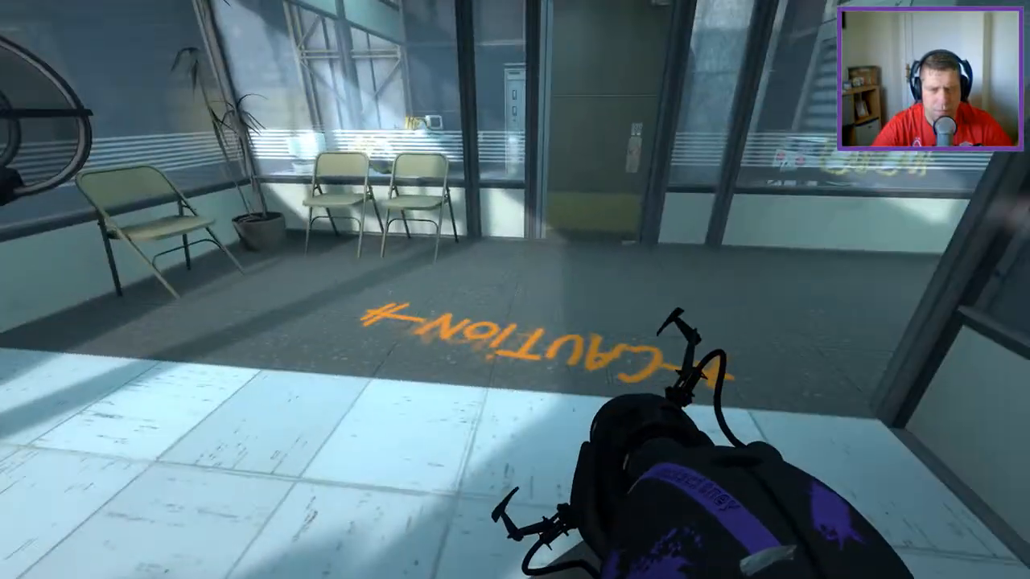
pyautogui.moveTo(516, 290)
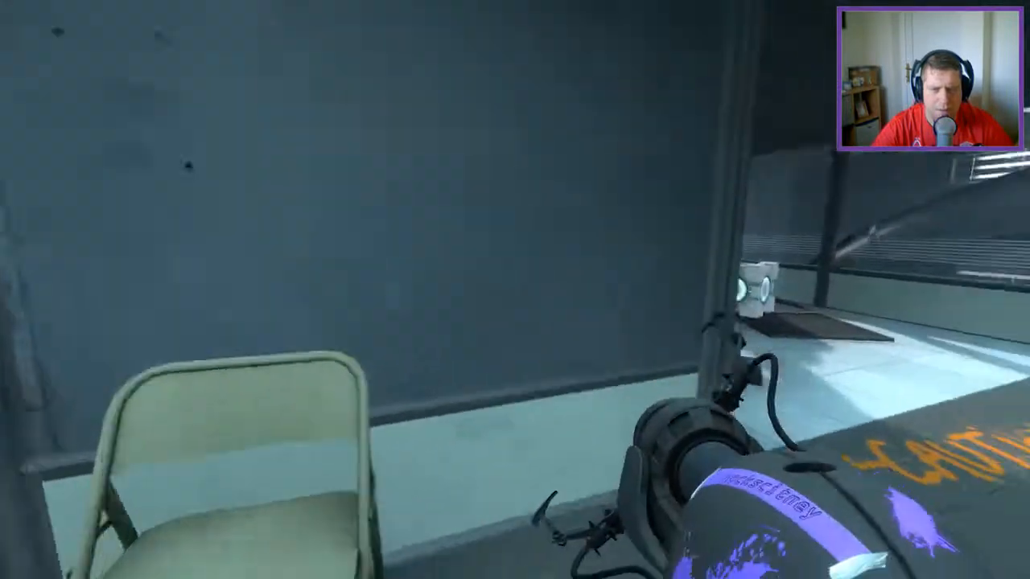
# Walk past the folding chairs and look through the glass at the cube on the walkway.
pyautogui.click(515, 290)
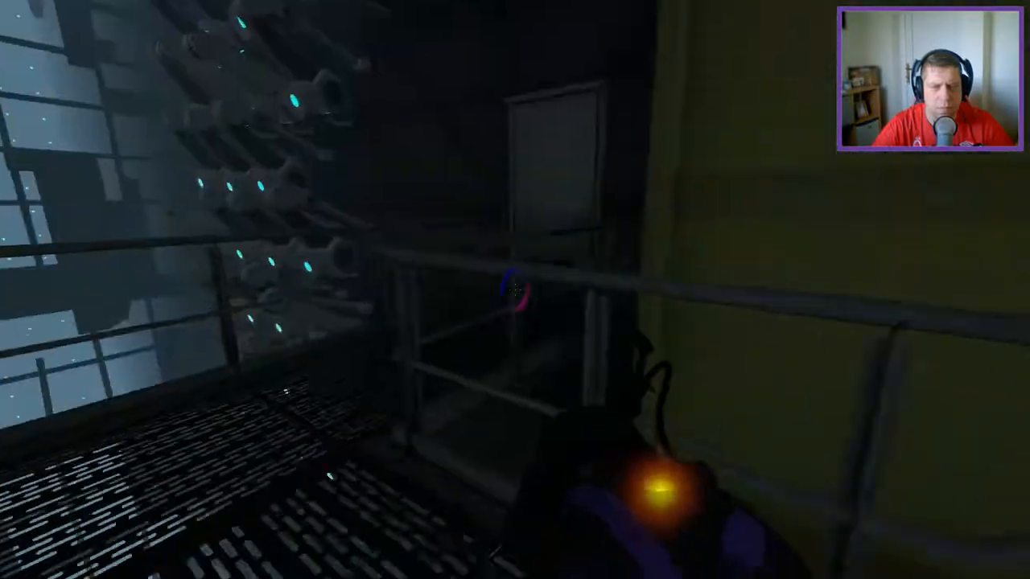
pyautogui.moveTo(516, 290)
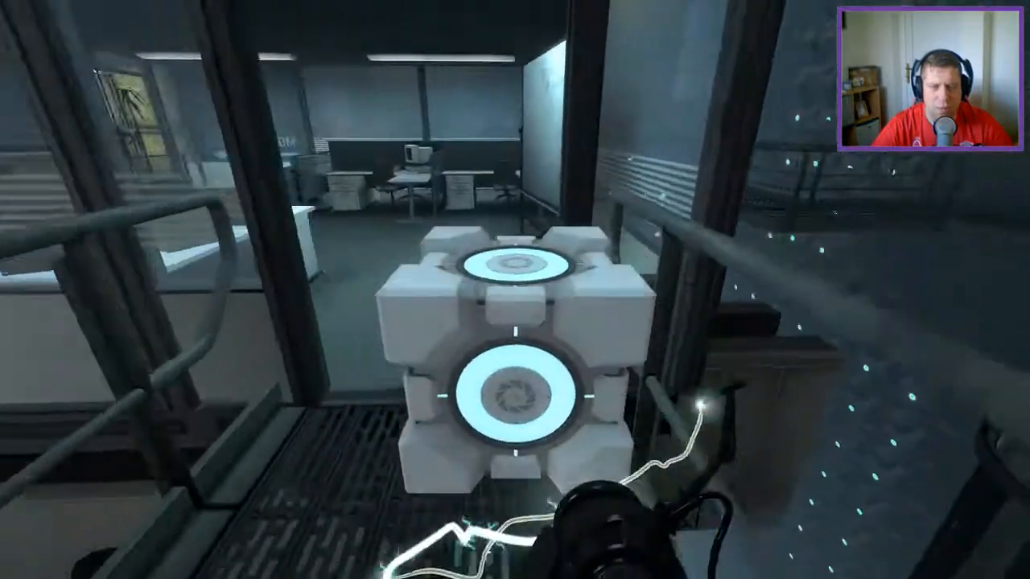
pyautogui.moveTo(515, 290)
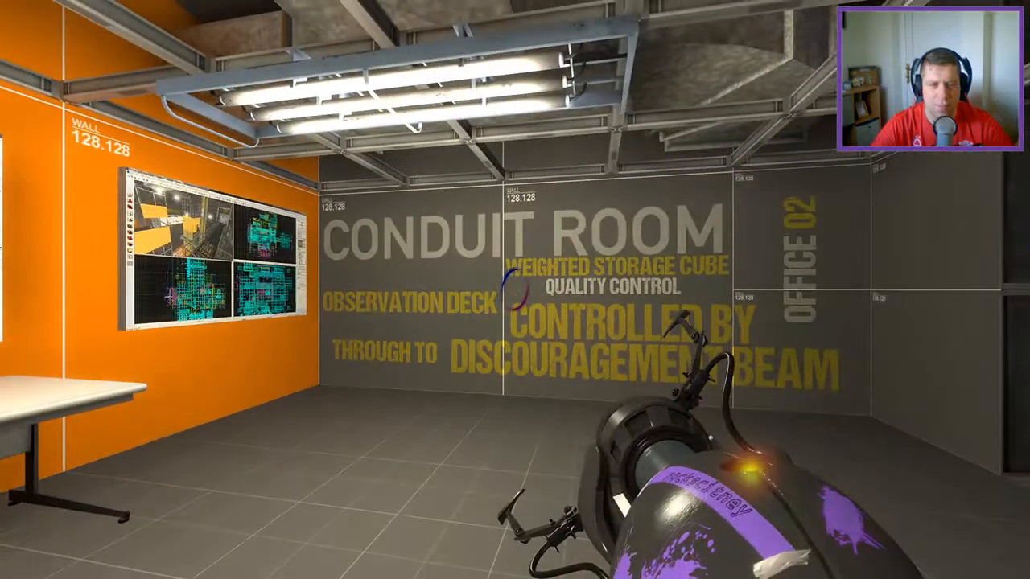
# Fire a portal onto the ceiling panel and climb through into the upper glass-walled room.
pyautogui.click(515, 290)
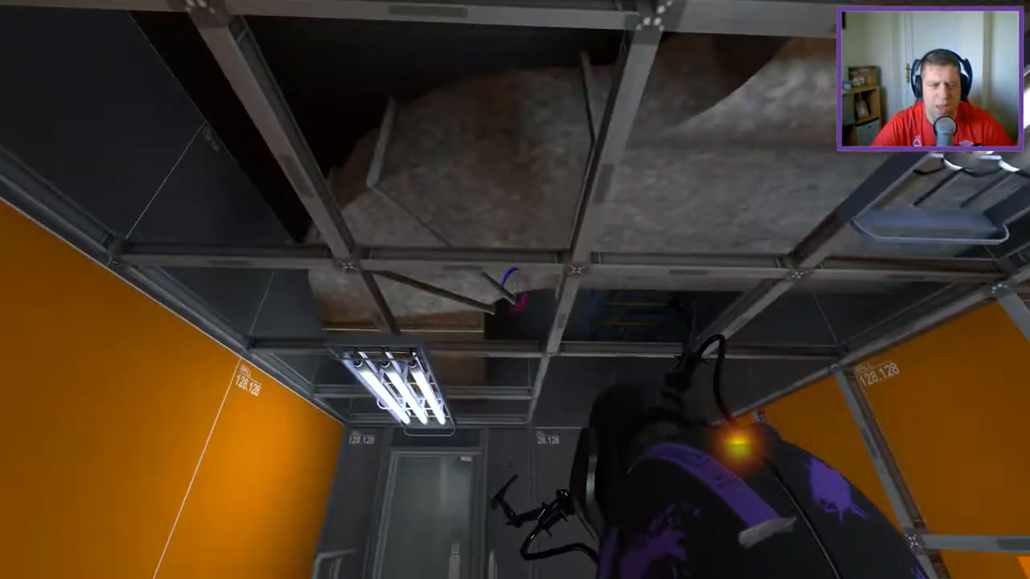
pyautogui.click(515, 290)
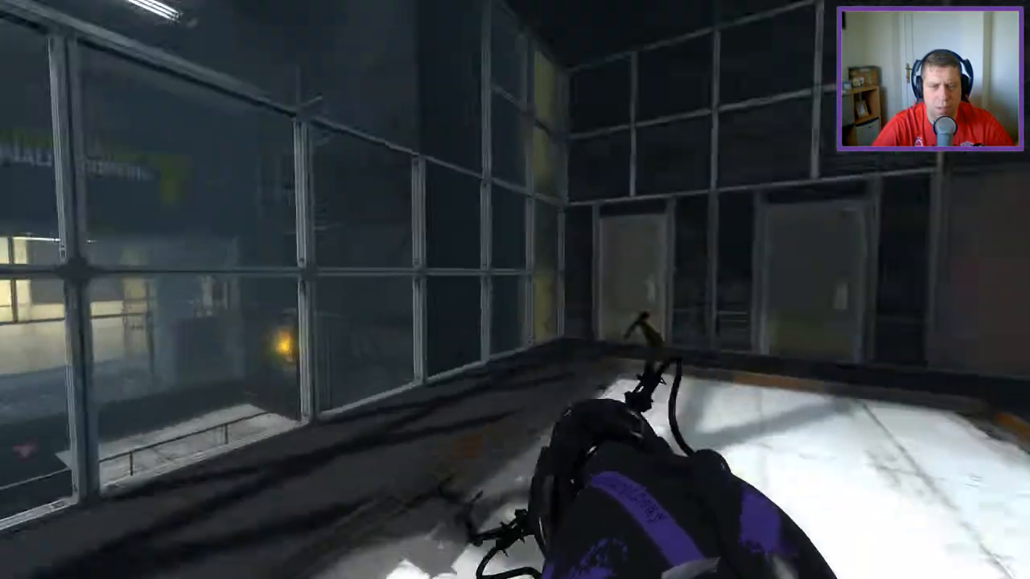
# Portal across to the pale concrete wall section and continue into the graffiti-floored room.
pyautogui.click(515, 290)
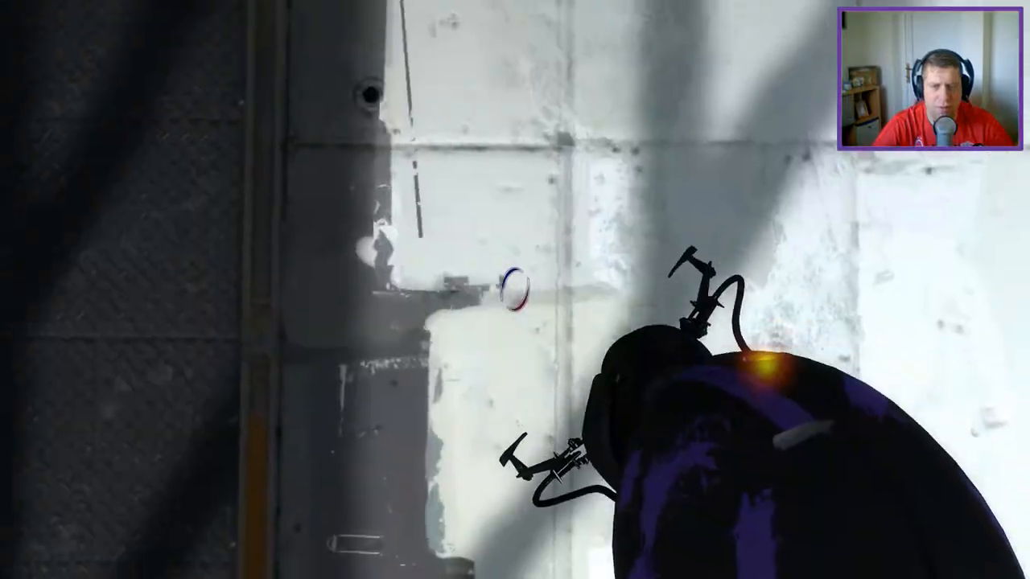
pyautogui.click(515, 290)
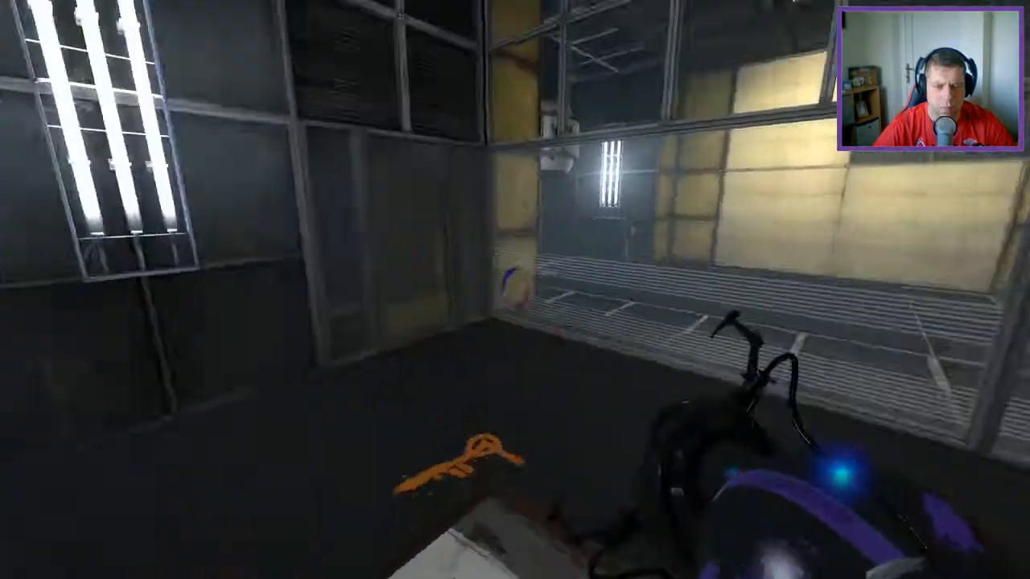
pyautogui.moveTo(515, 290)
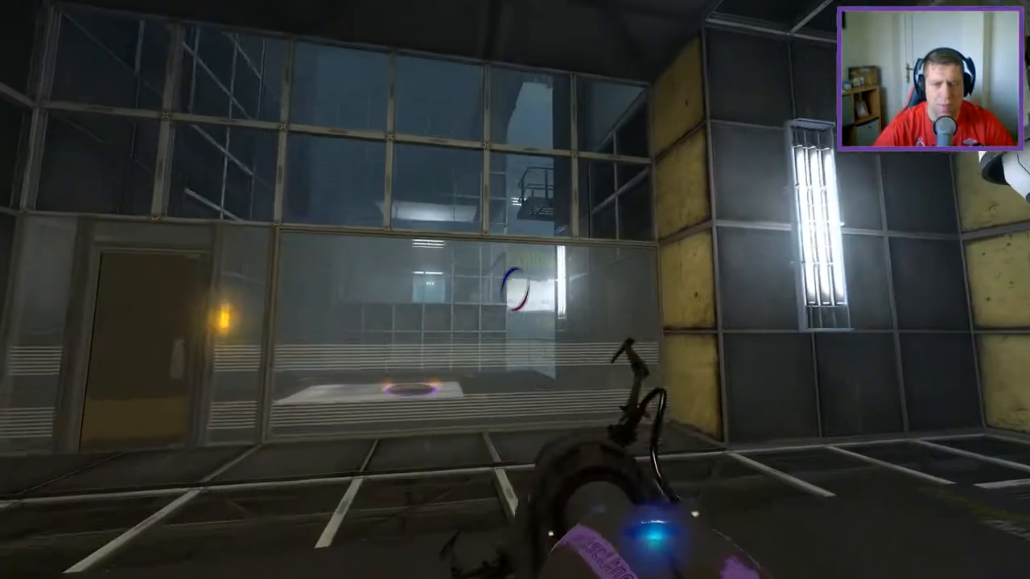
# Portal up to the ceiling light panel and step onto the narrow railed catwalk.
pyautogui.click(515, 290)
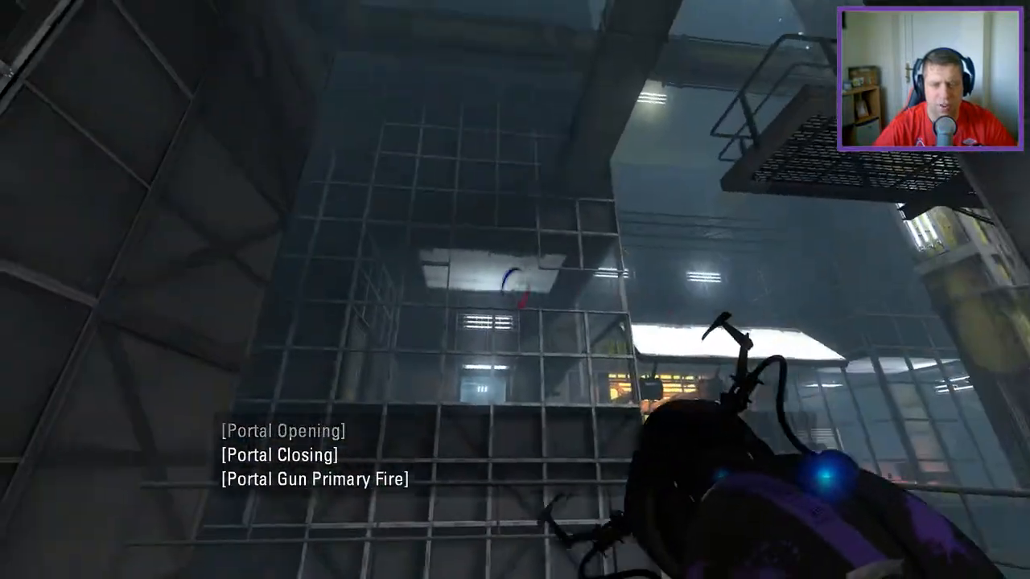
pyautogui.click(515, 290)
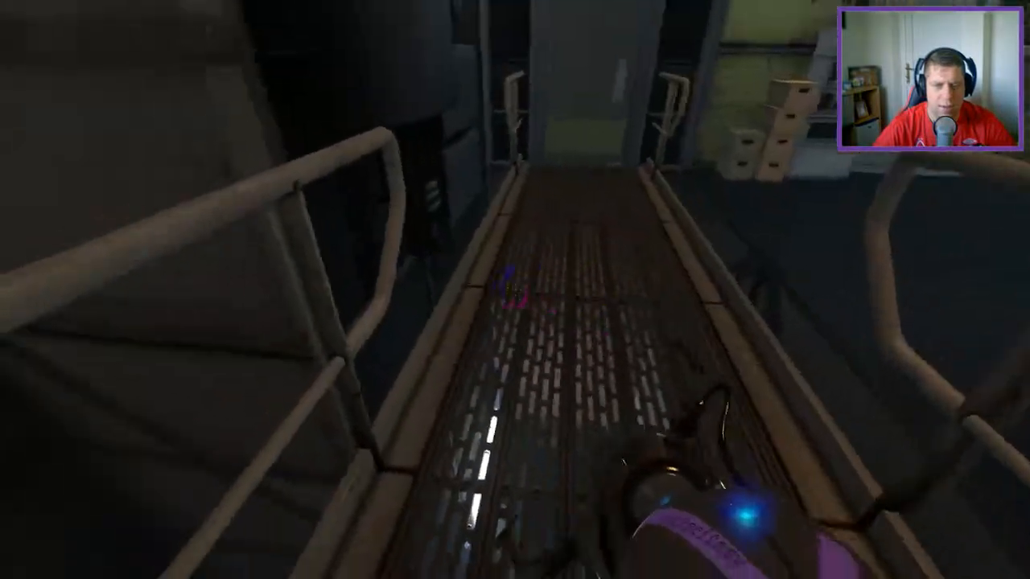
pyautogui.moveTo(515, 290)
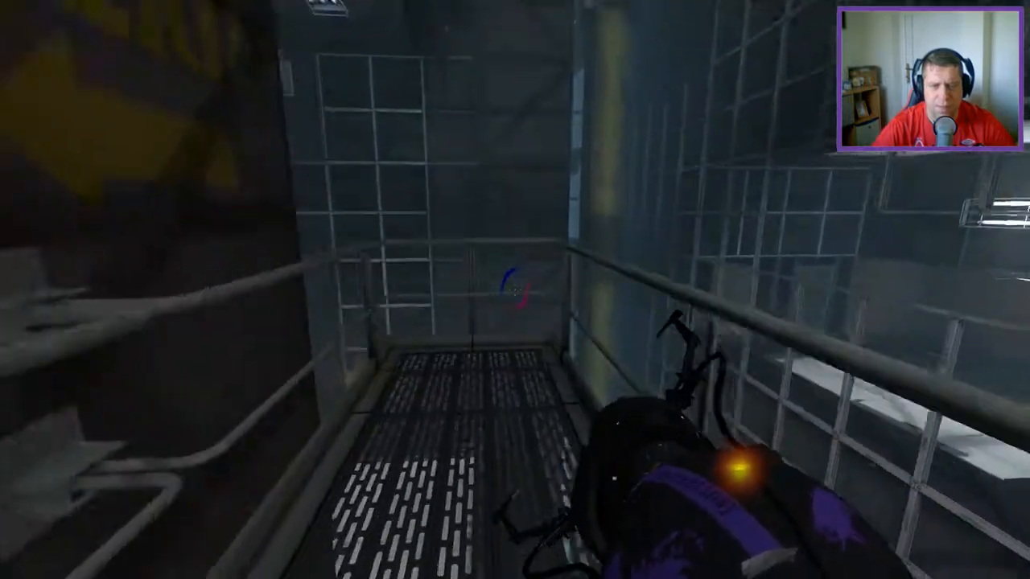
pyautogui.moveTo(515, 290)
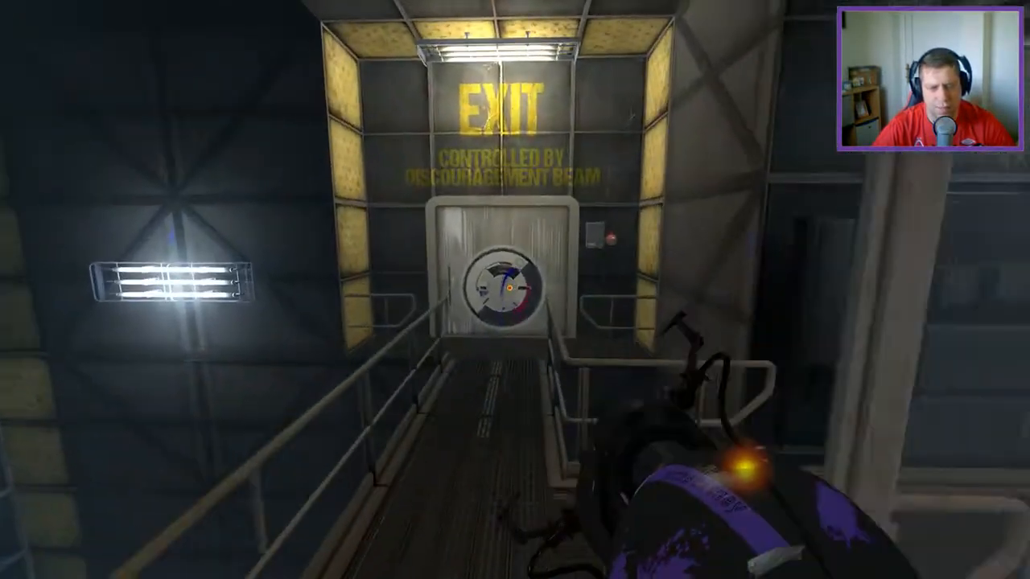
# Follow the catwalk to the discouragement-beam exit door and fire a portal there.
pyautogui.click(515, 290)
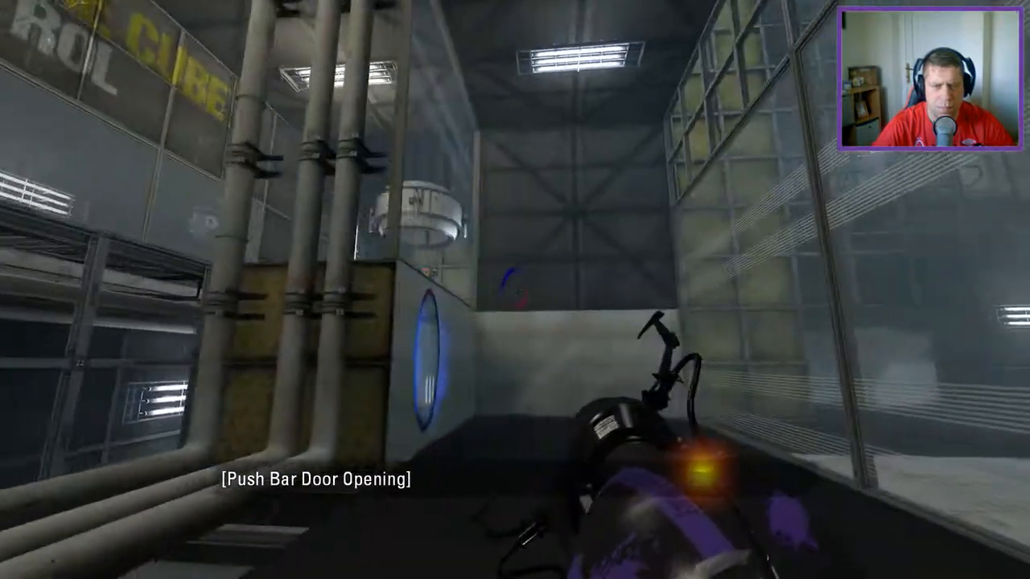
pyautogui.moveTo(515, 290)
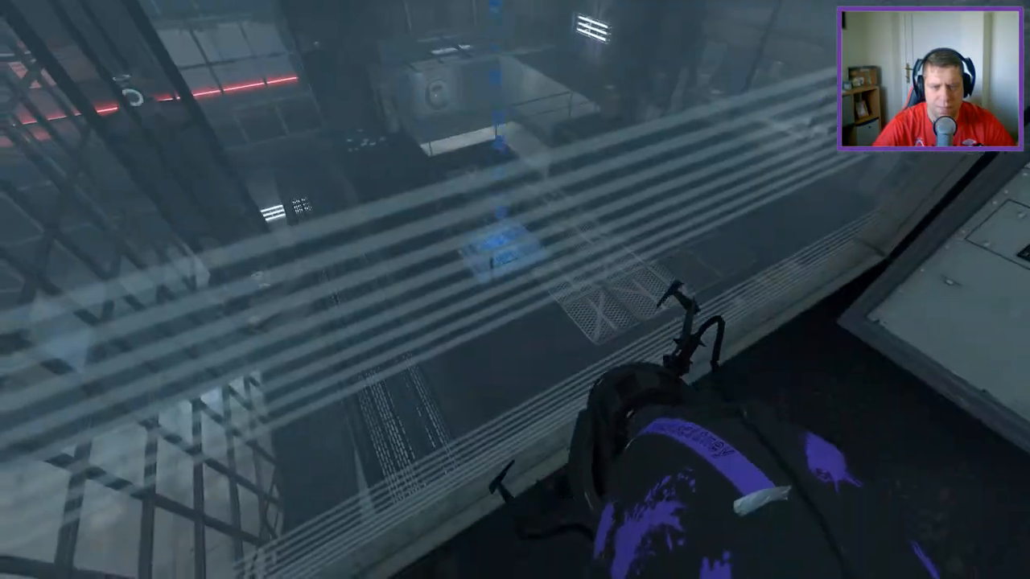
# Enter the caged stairwell and reach the top of the grated stairway by the yellow panel.
pyautogui.click(515, 290)
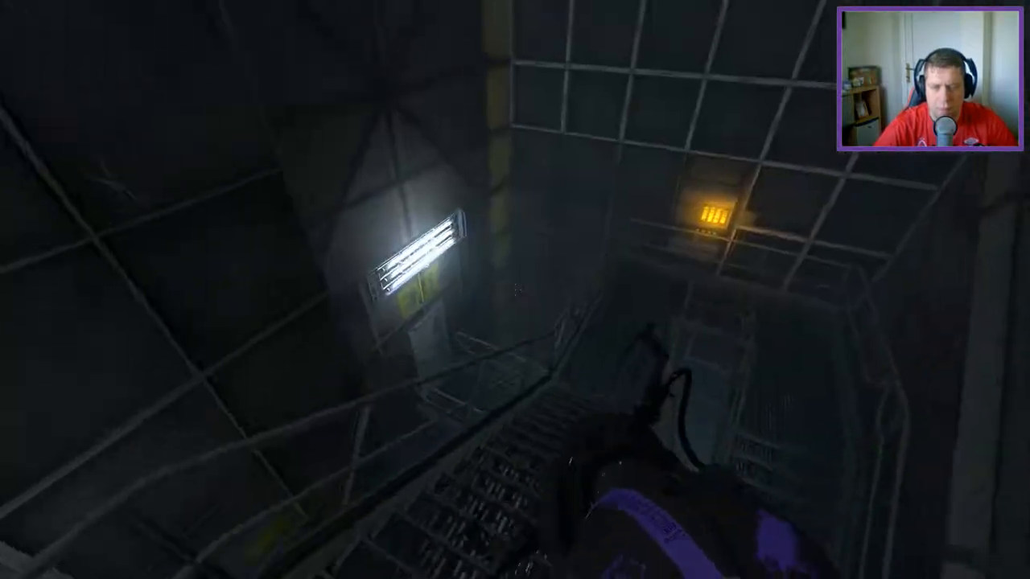
pyautogui.moveTo(515, 290)
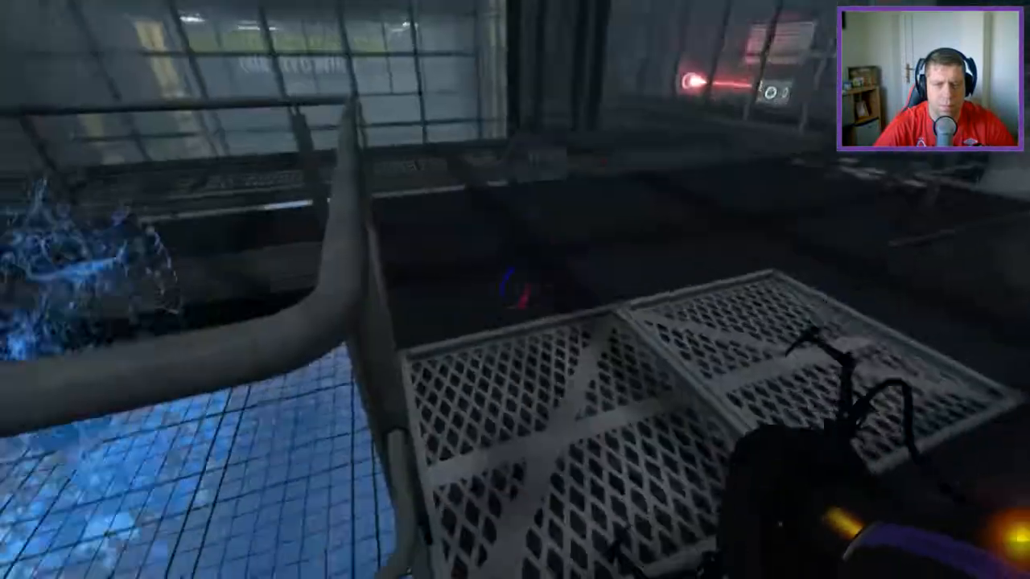
pyautogui.click(515, 289)
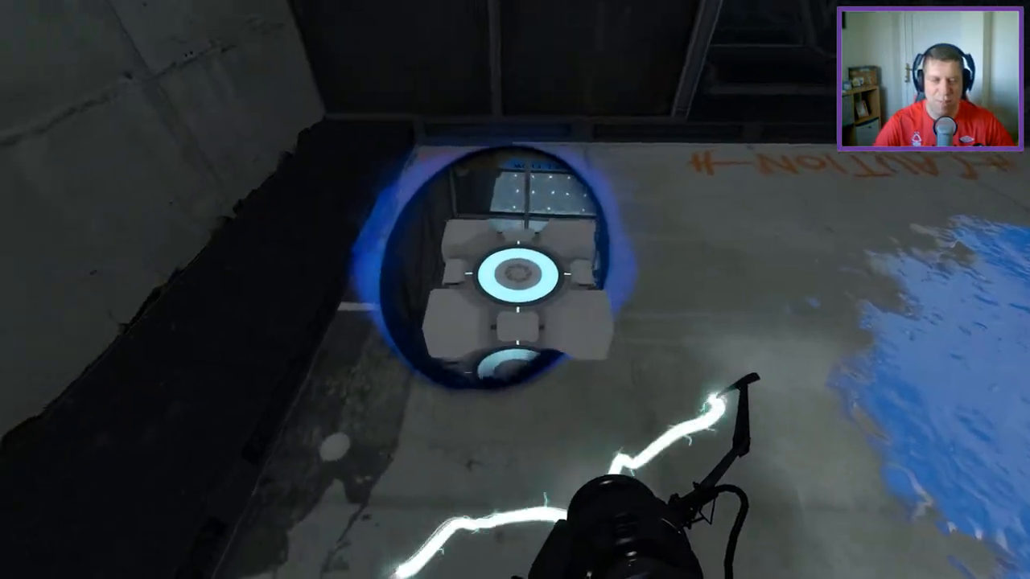
pyautogui.moveTo(515, 290)
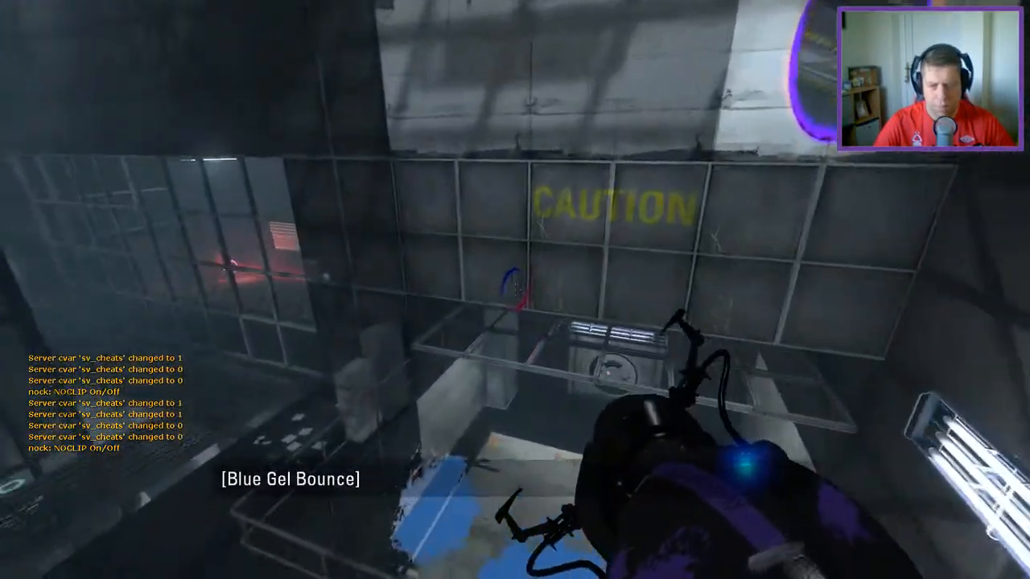
pyautogui.moveTo(515, 289)
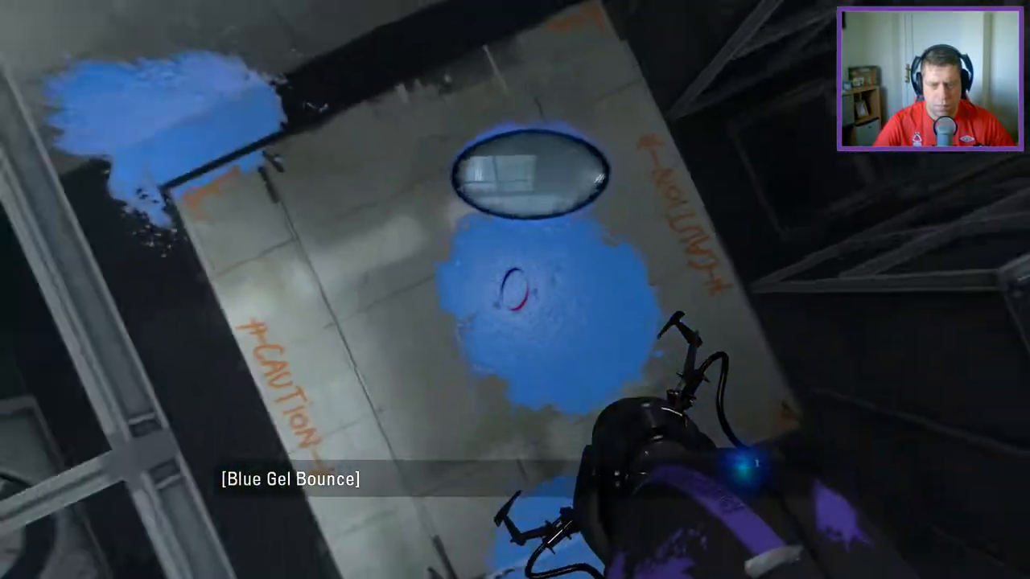
# Cross the Exhaust Station chamber into the glass observation room with blue gel pooled on the floor.
pyautogui.click(515, 289)
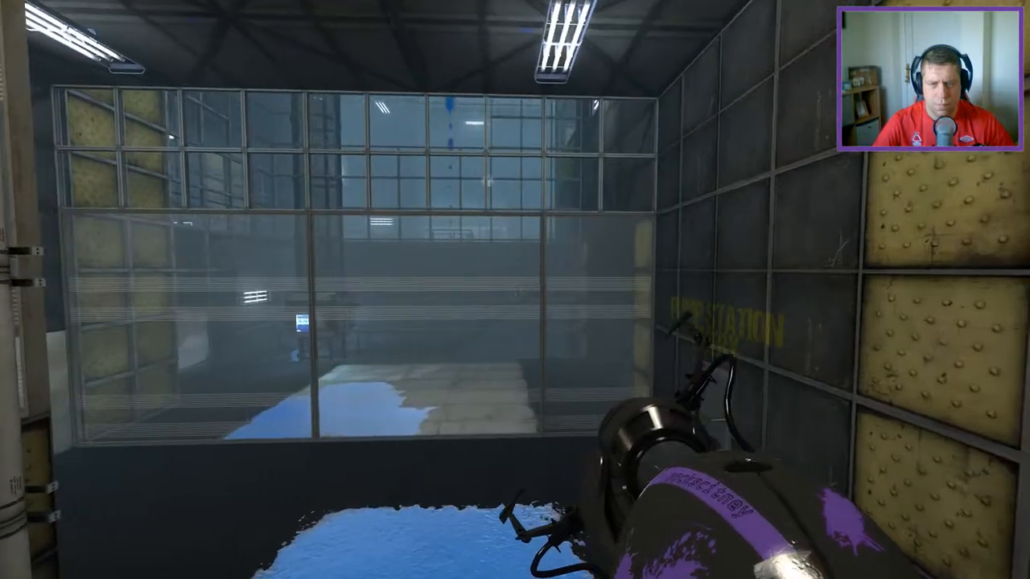
pyautogui.moveTo(515, 290)
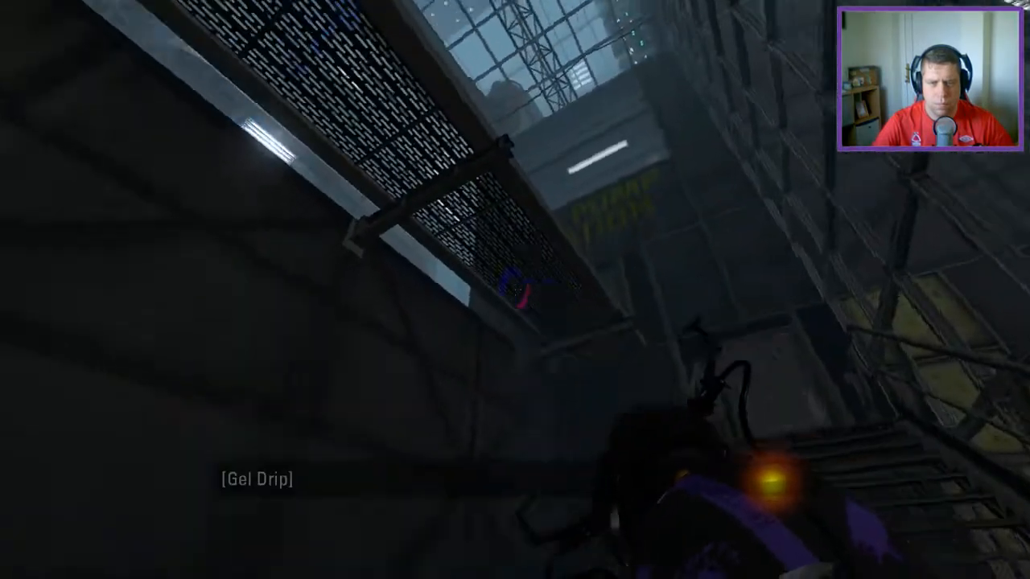
pyautogui.moveTo(515, 290)
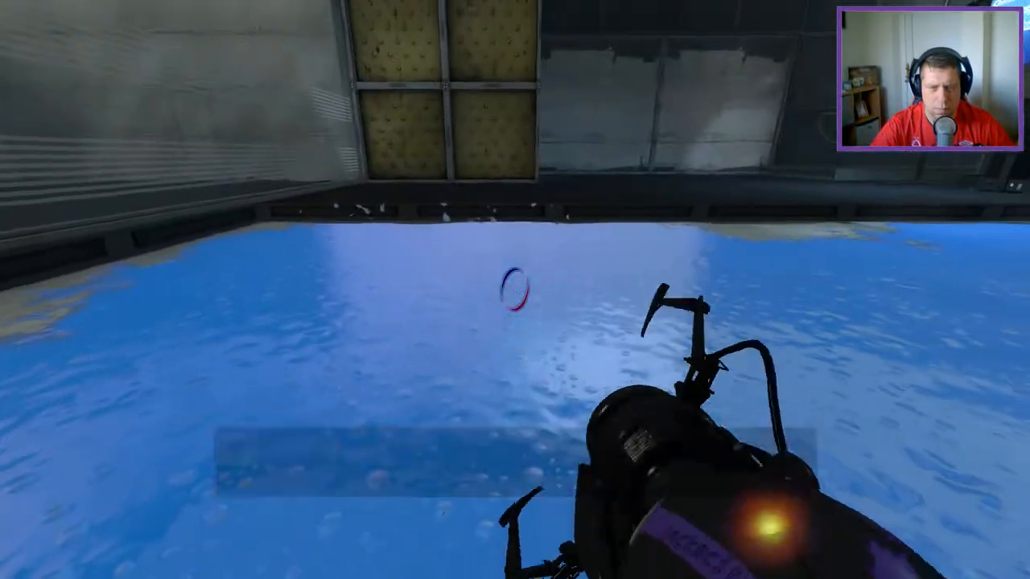
# Redirect the blue repulsion gel through portals so it coats the wide floor area.
pyautogui.click(515, 289)
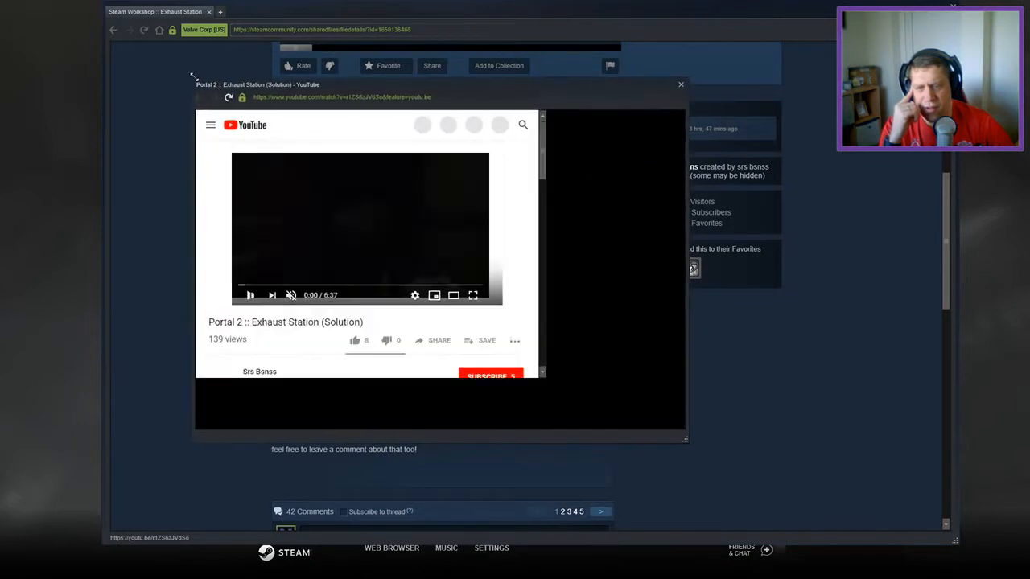
# Close the Steam overlay's YouTube window and return to the Portal 2 pause menu.
pyautogui.click(250, 295)
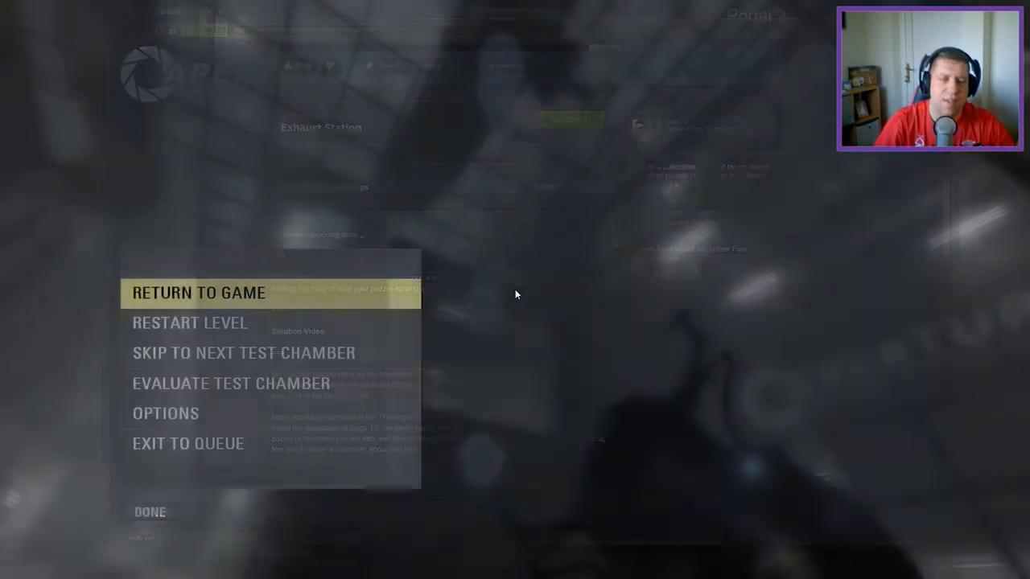
pyautogui.click(198, 292)
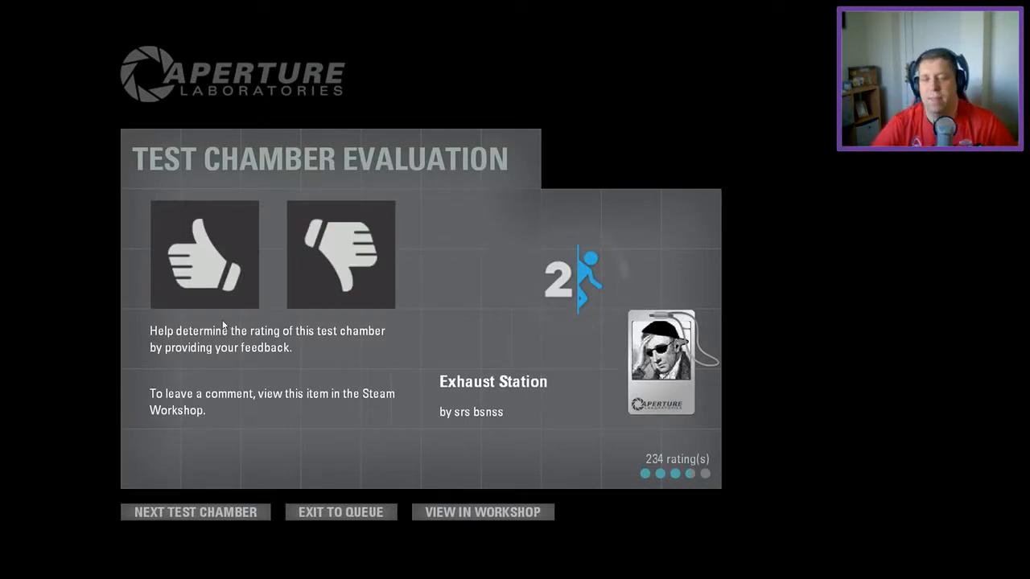
# Rate the completed Exhaust Station chamber thumbs up on the Test Chamber Evaluation screen.
pyautogui.click(205, 254)
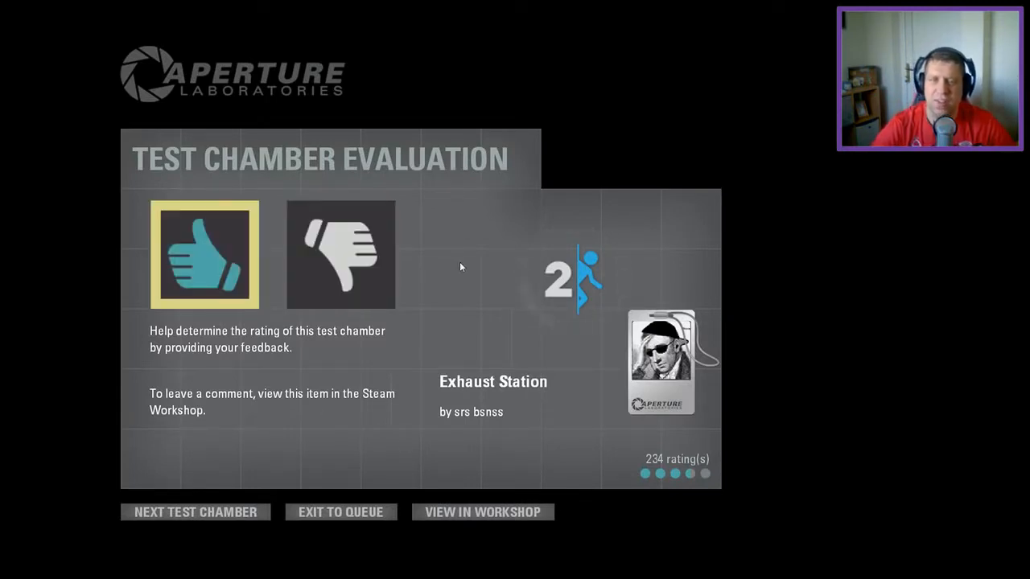